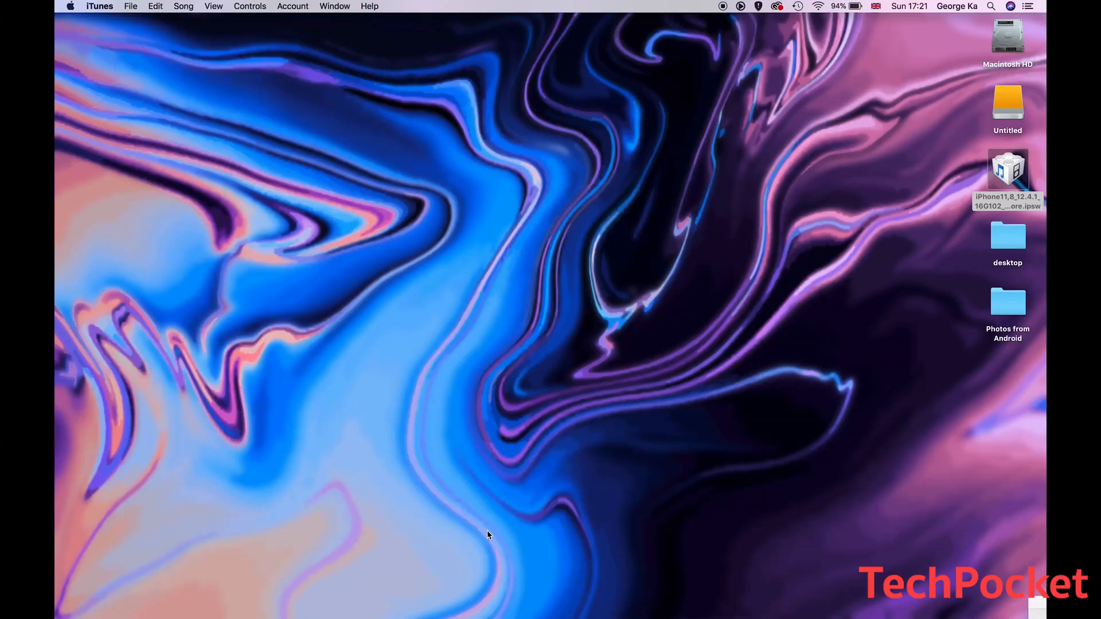
mouse_move(525, 606)
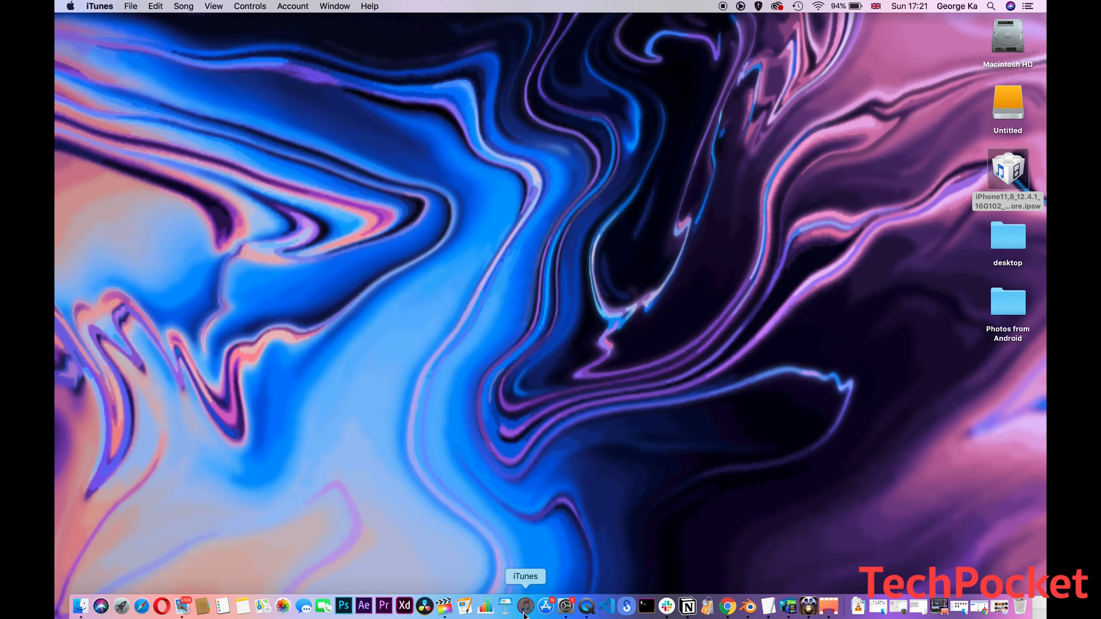
Launch iTunes from the Dock to show the music library
left_click(525, 606)
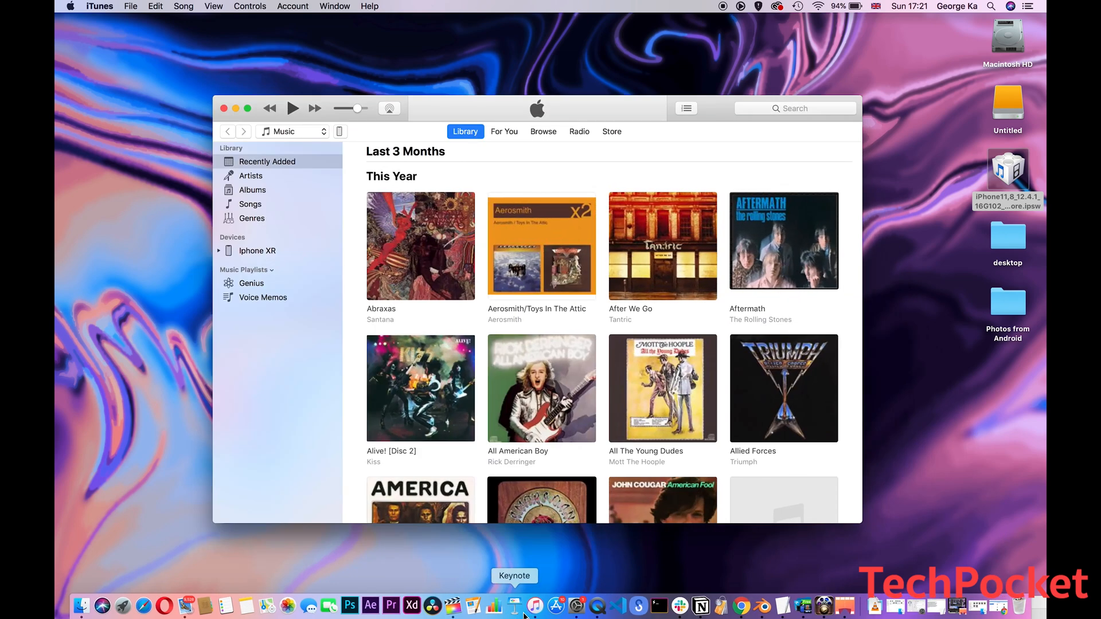
mouse_move(506, 584)
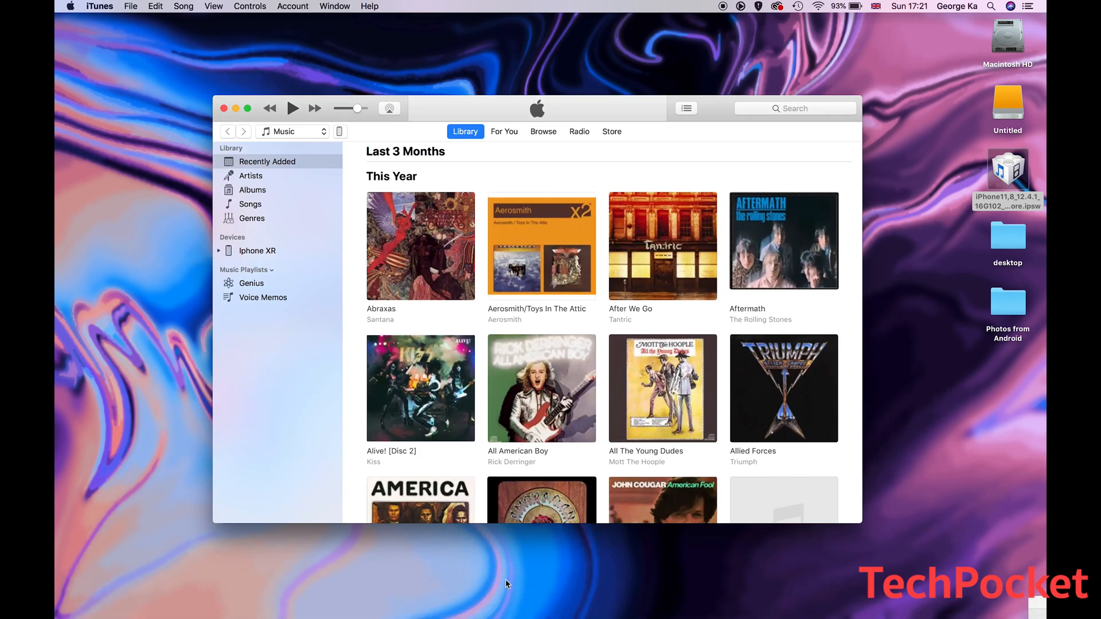
mouse_move(385, 391)
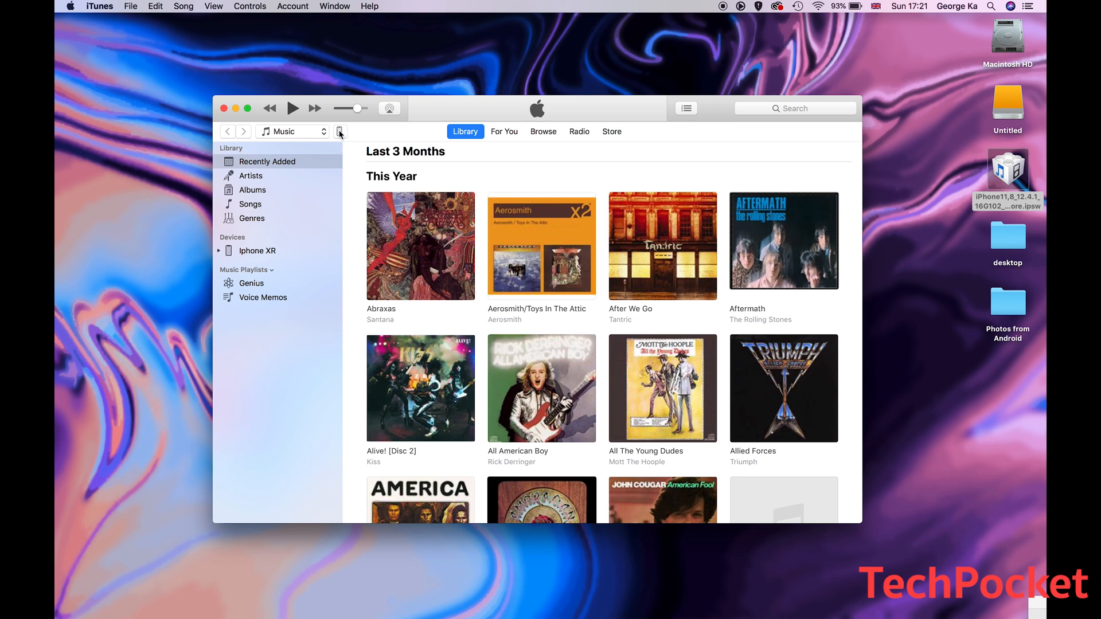
Open the iPhone XR summary and run Back Up Now to this computer
left_click(258, 250)
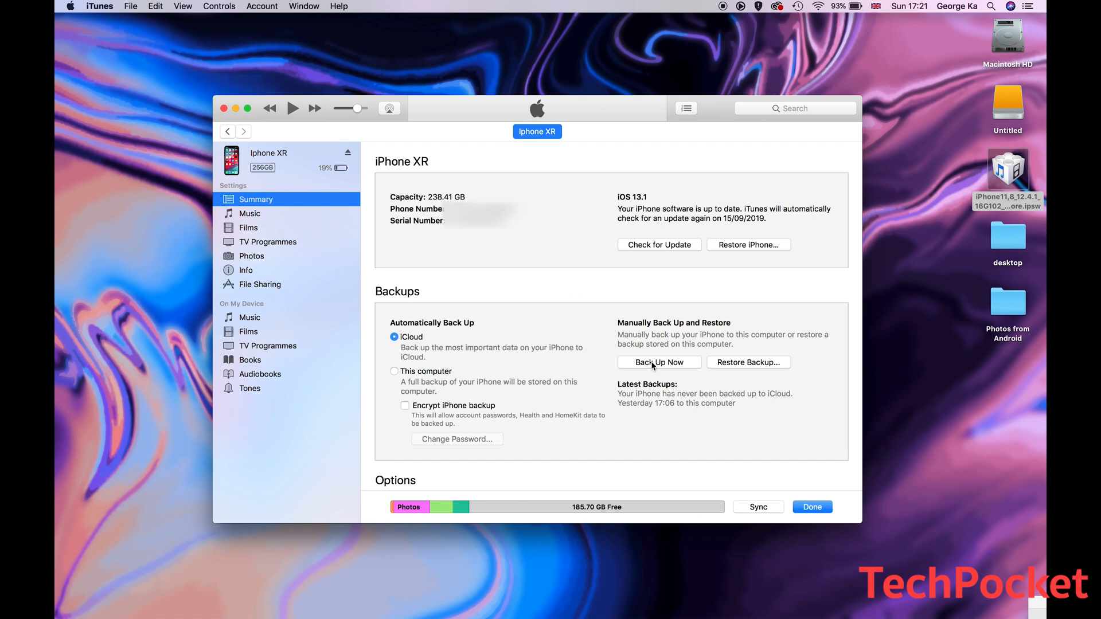
left_click(658, 363)
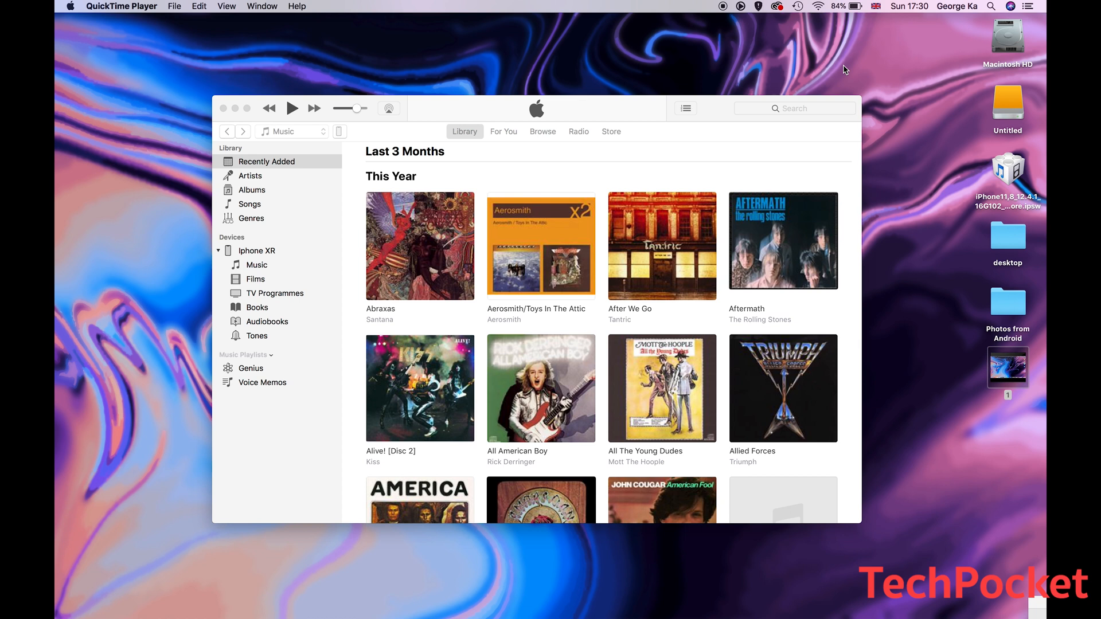
mouse_move(860, 395)
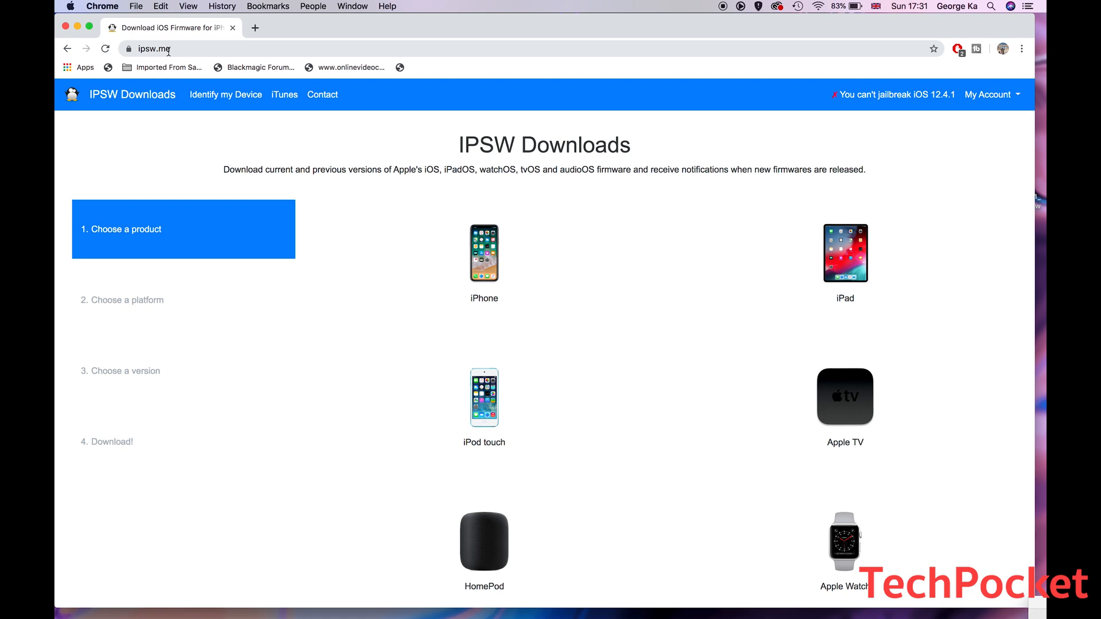
mouse_move(620, 407)
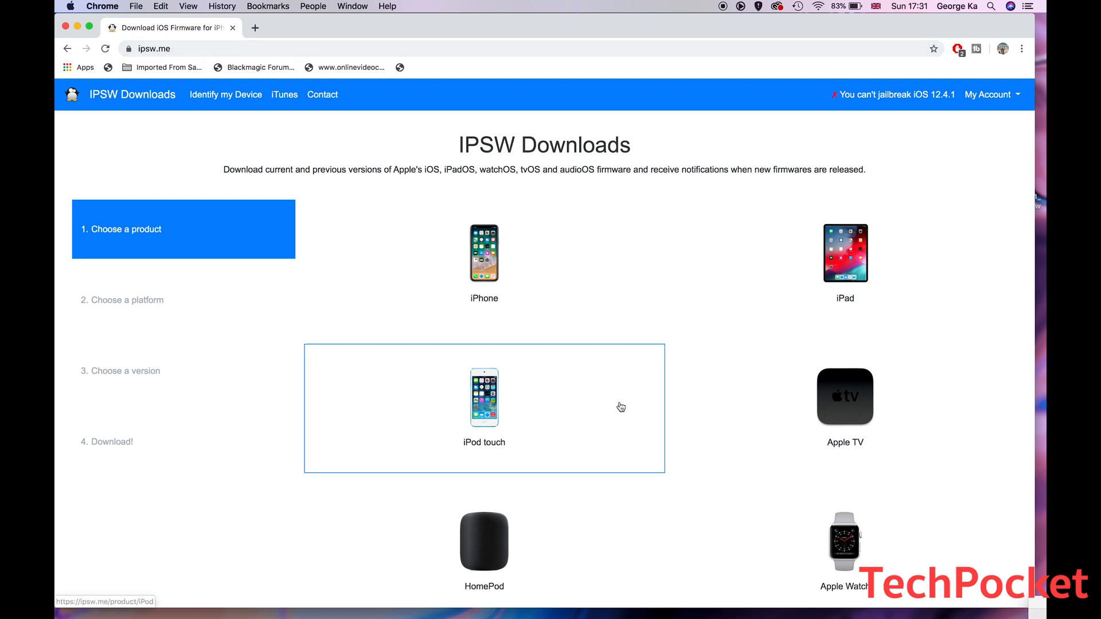
mouse_move(825, 257)
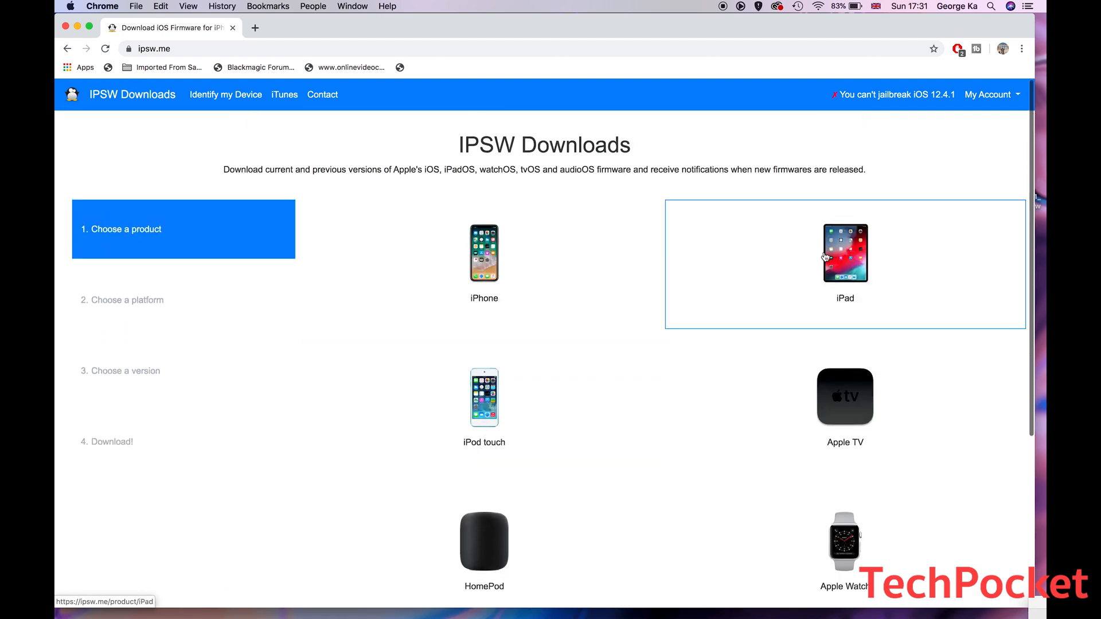
mouse_move(688, 322)
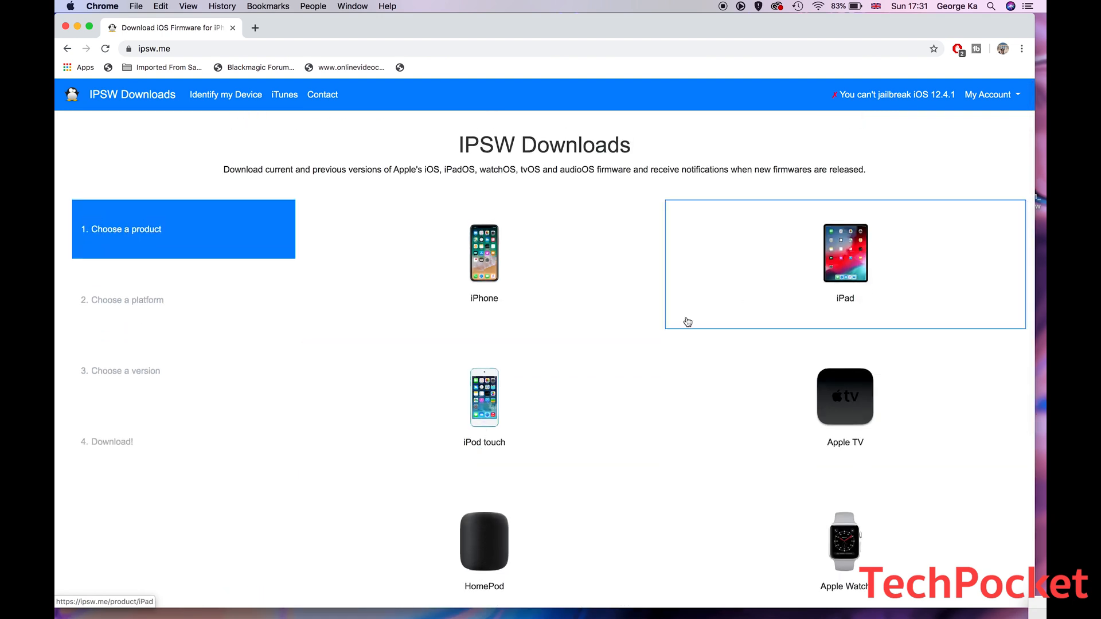
mouse_move(656, 240)
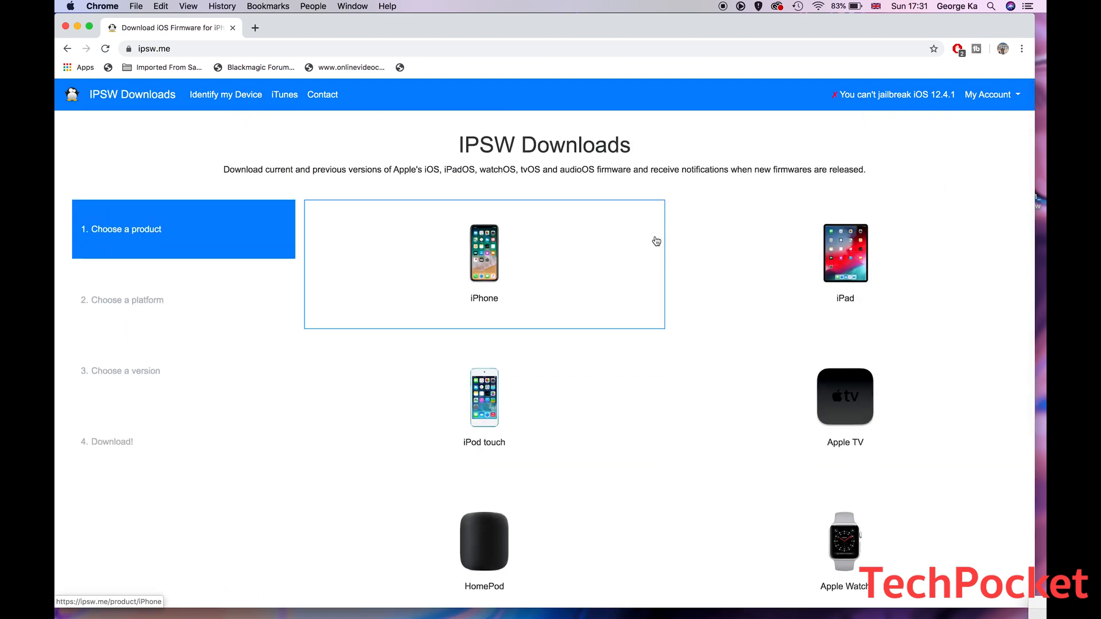
Choose iPhone as the product on ipsw.me
left_click(484, 253)
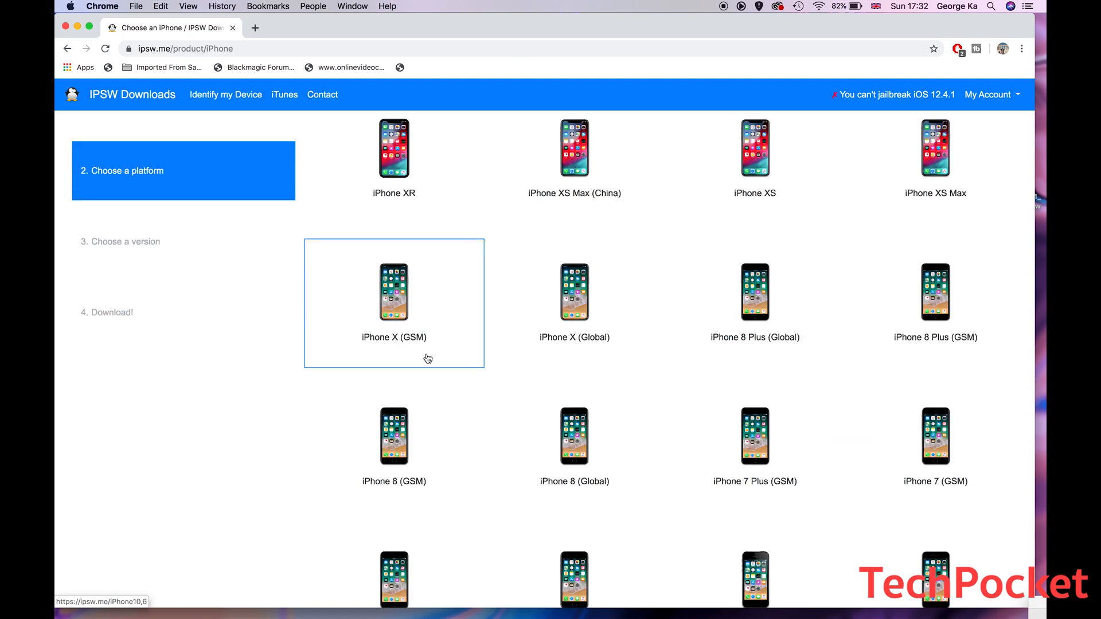
mouse_move(409, 357)
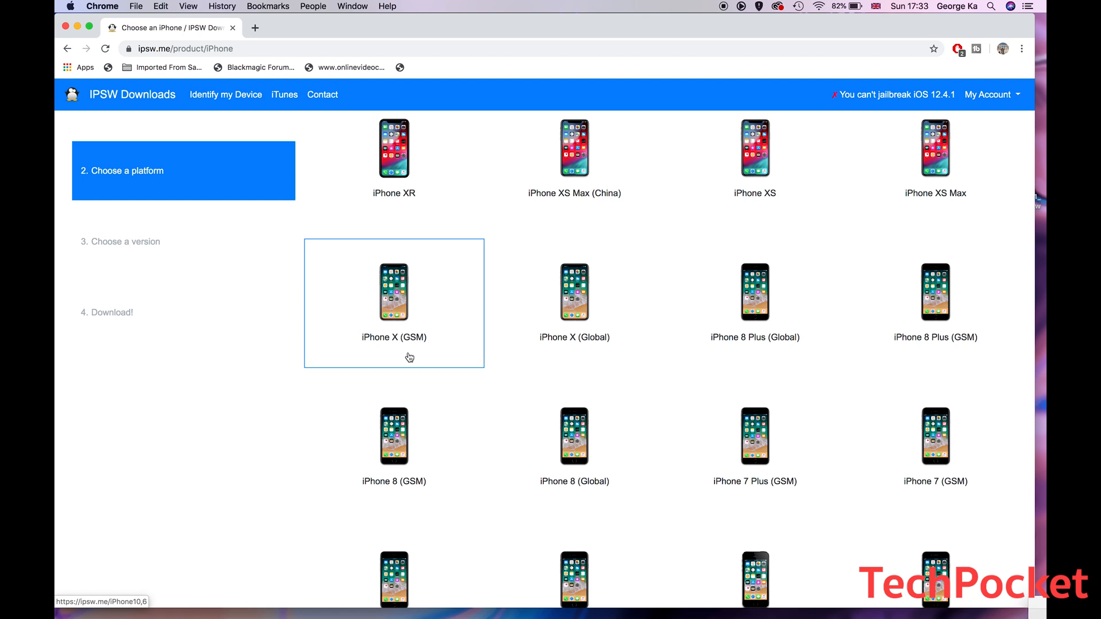
mouse_move(443, 307)
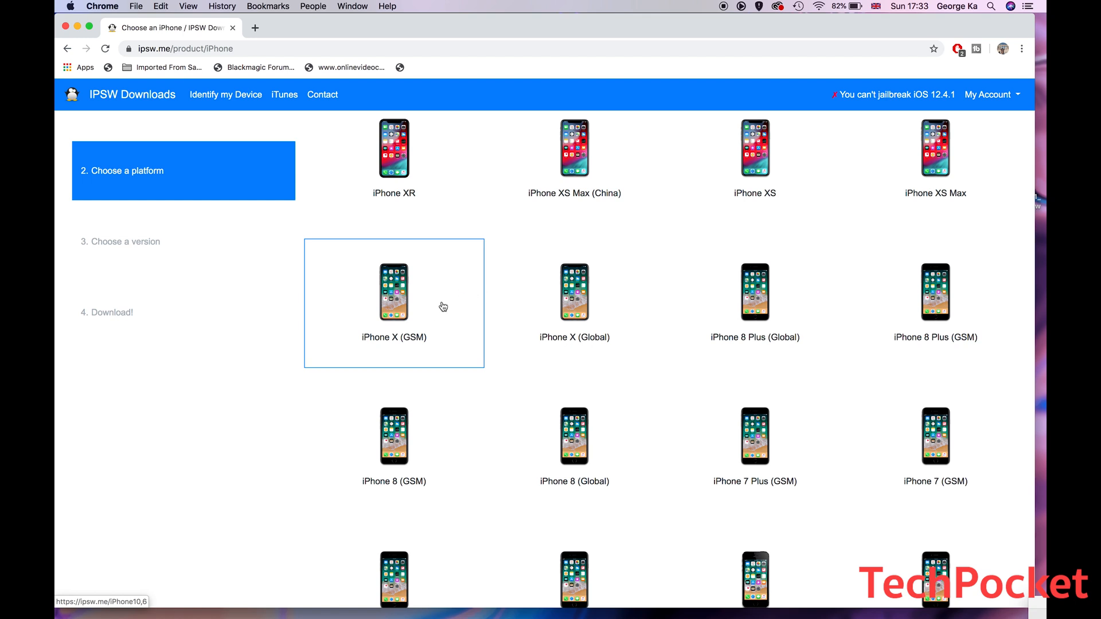
Select the iPhone XR platform to list its firmware versions
left_click(394, 148)
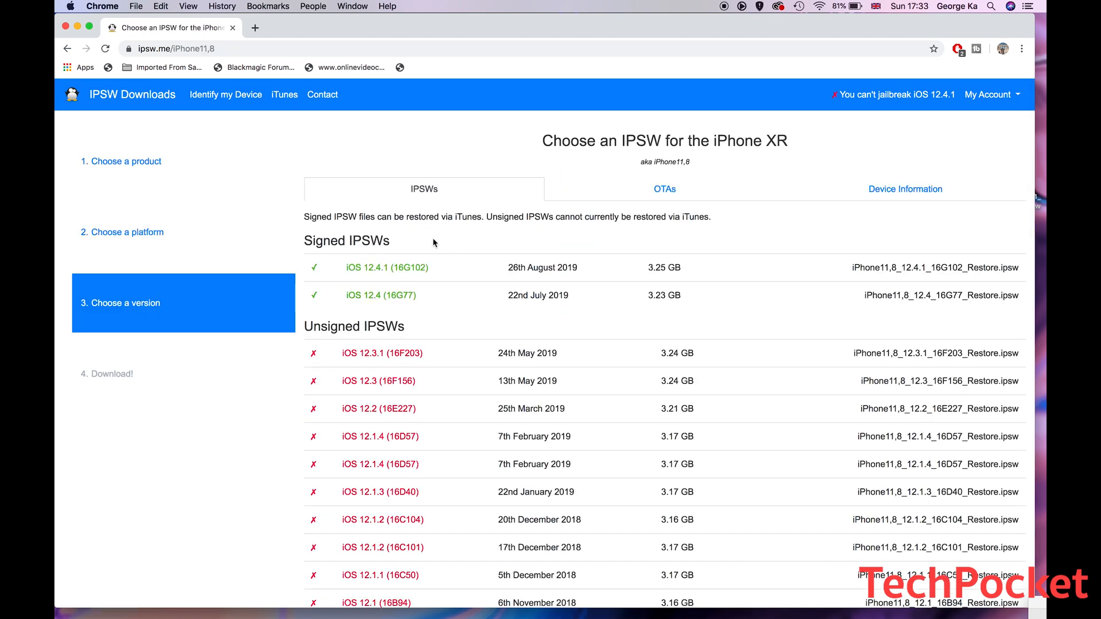
mouse_move(413, 304)
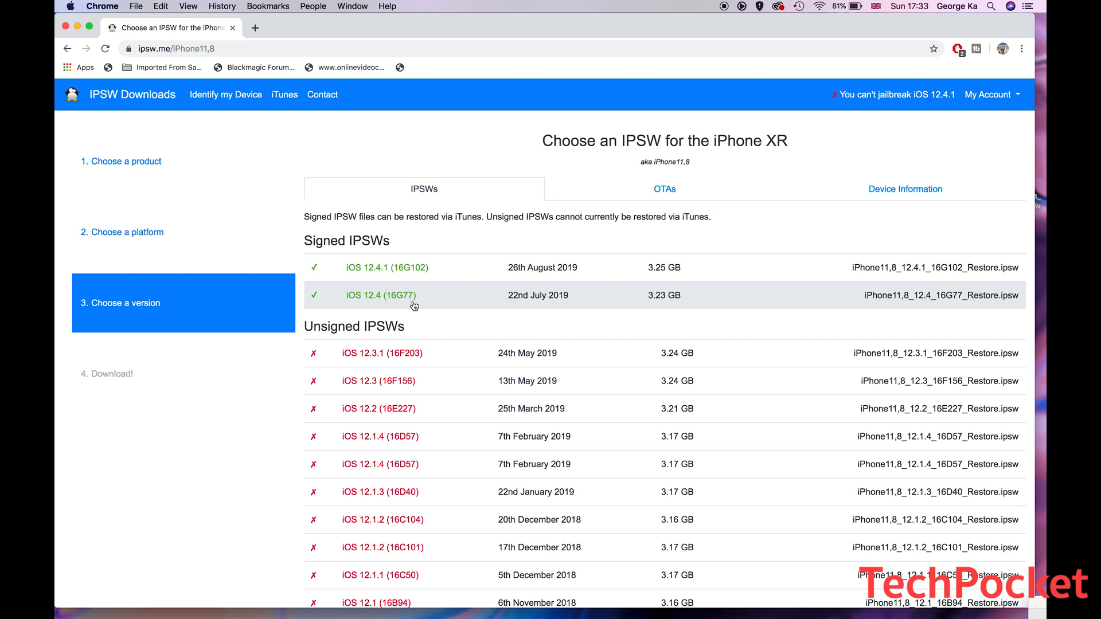
mouse_move(379, 302)
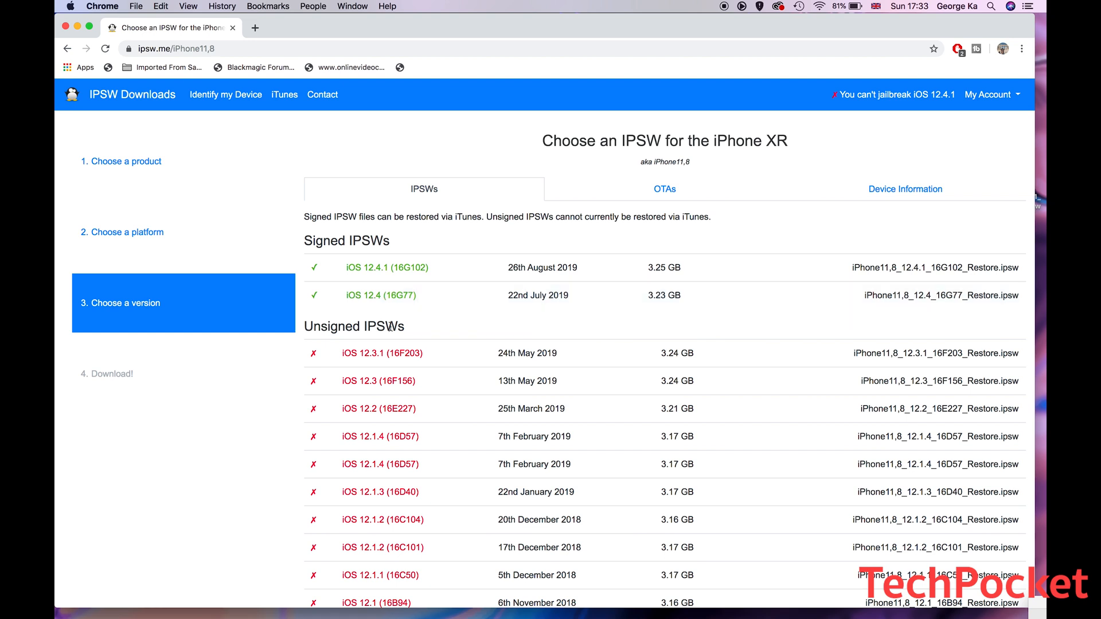
Scroll the iPhone XR firmware list to confirm iOS 12.4.1 is signed
scroll("down", 3)
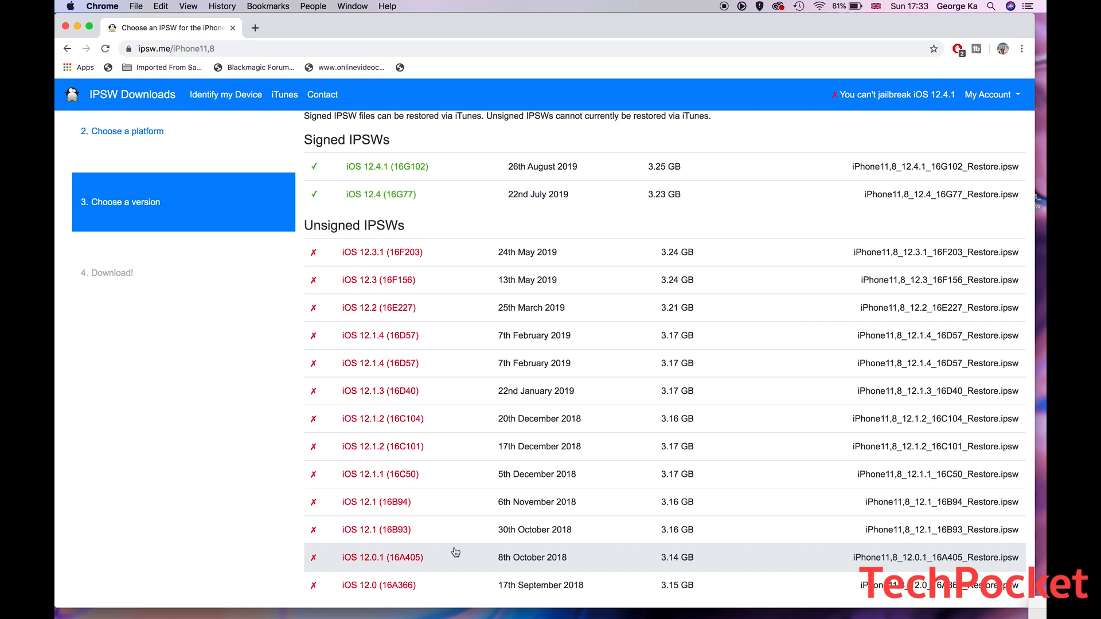
mouse_move(478, 307)
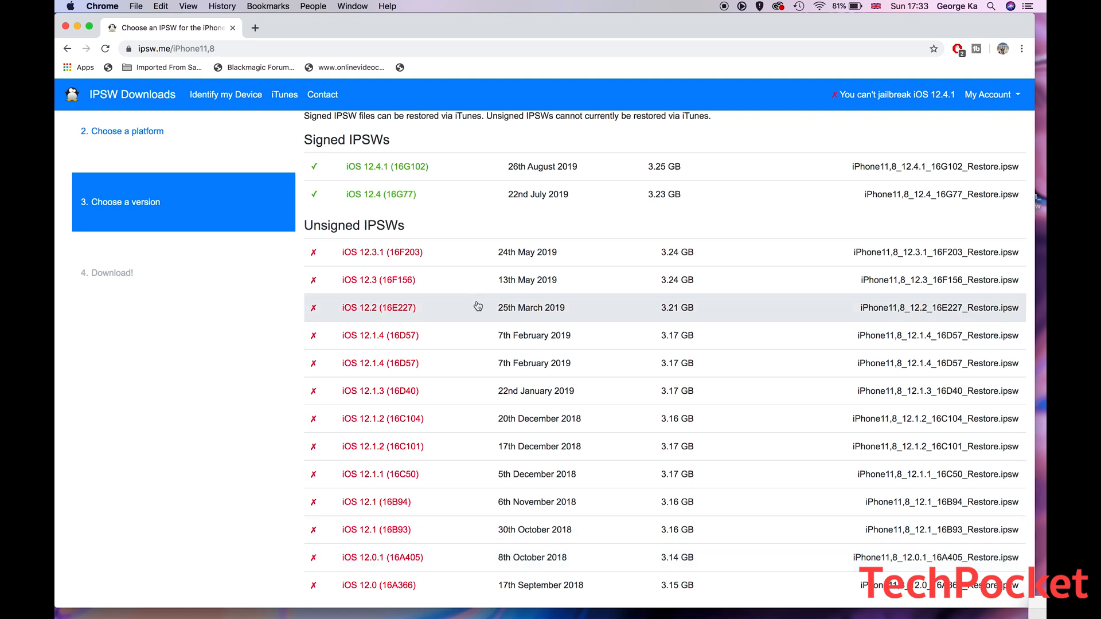
mouse_move(478, 351)
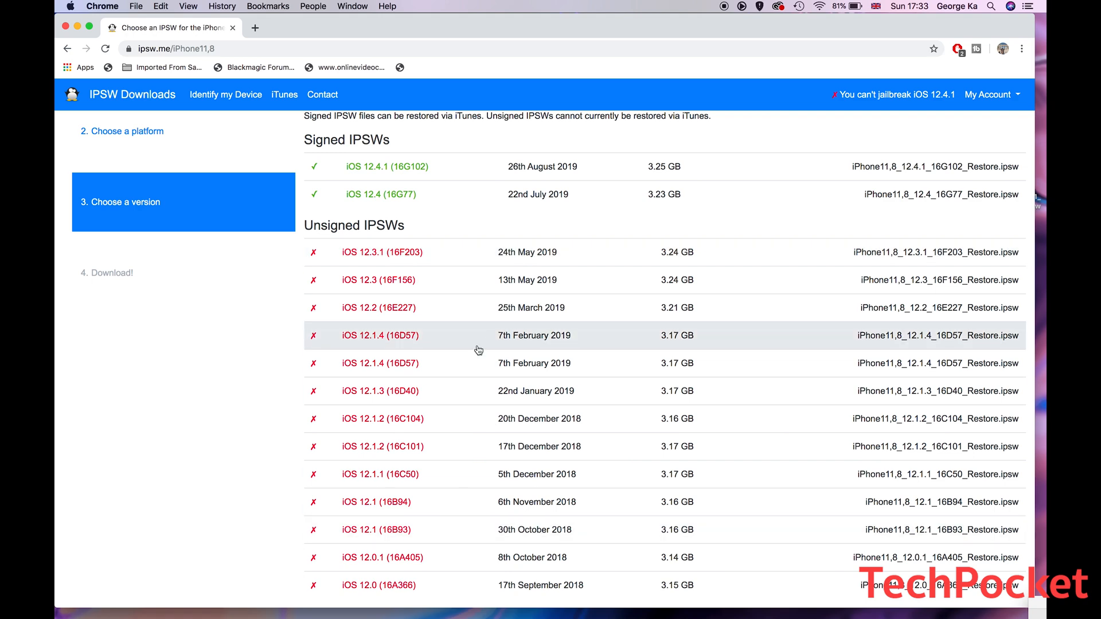
scroll("up", 3)
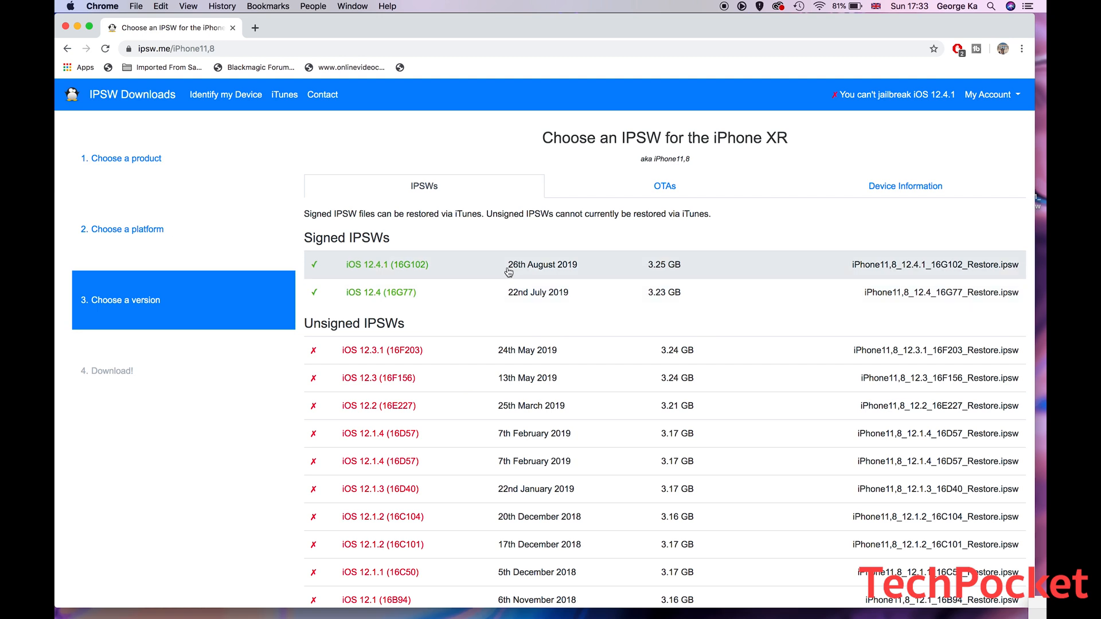
mouse_move(452, 271)
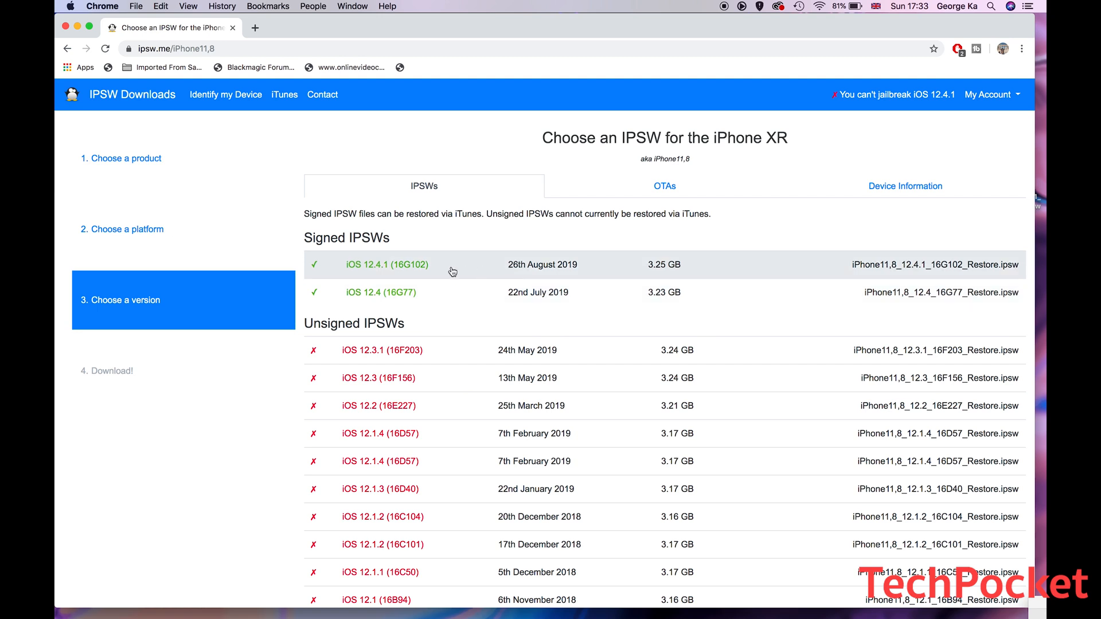
mouse_move(415, 281)
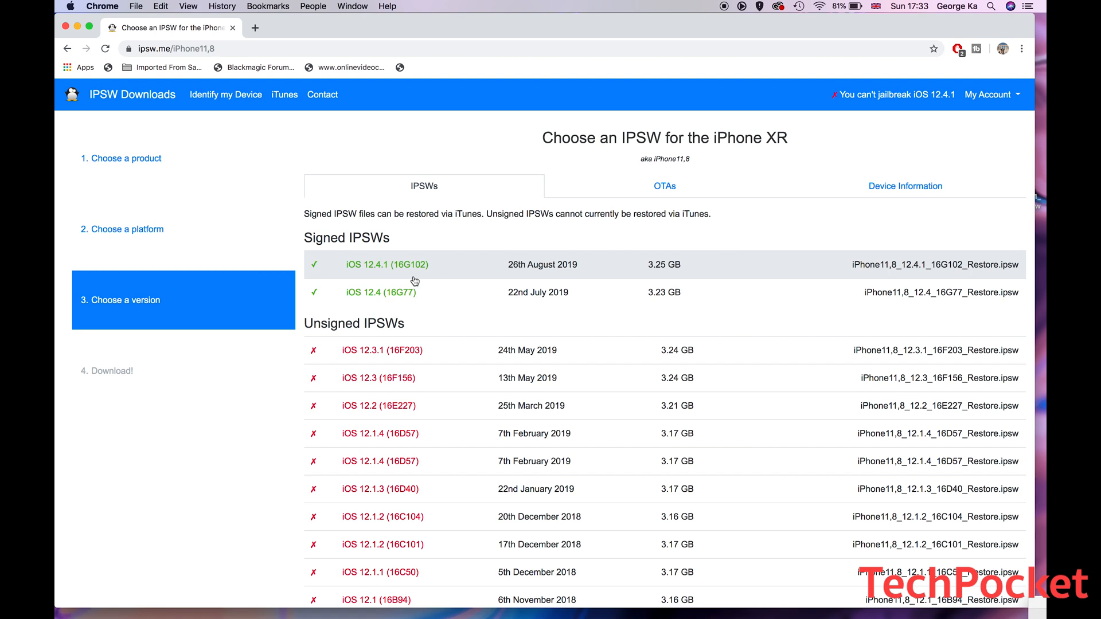
mouse_move(786, 569)
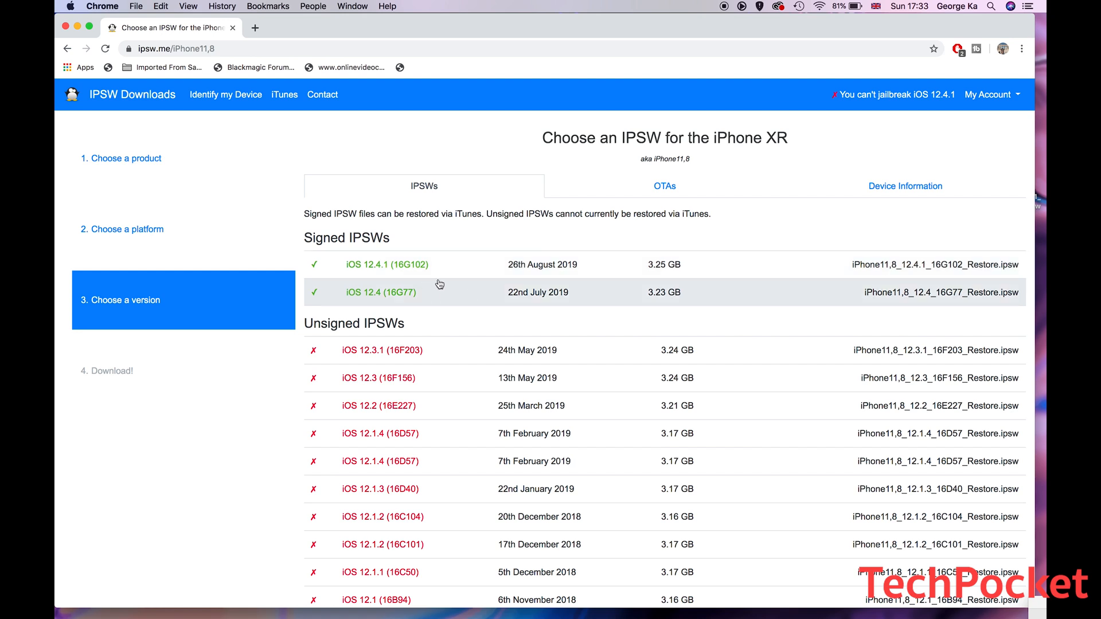
mouse_move(490, 275)
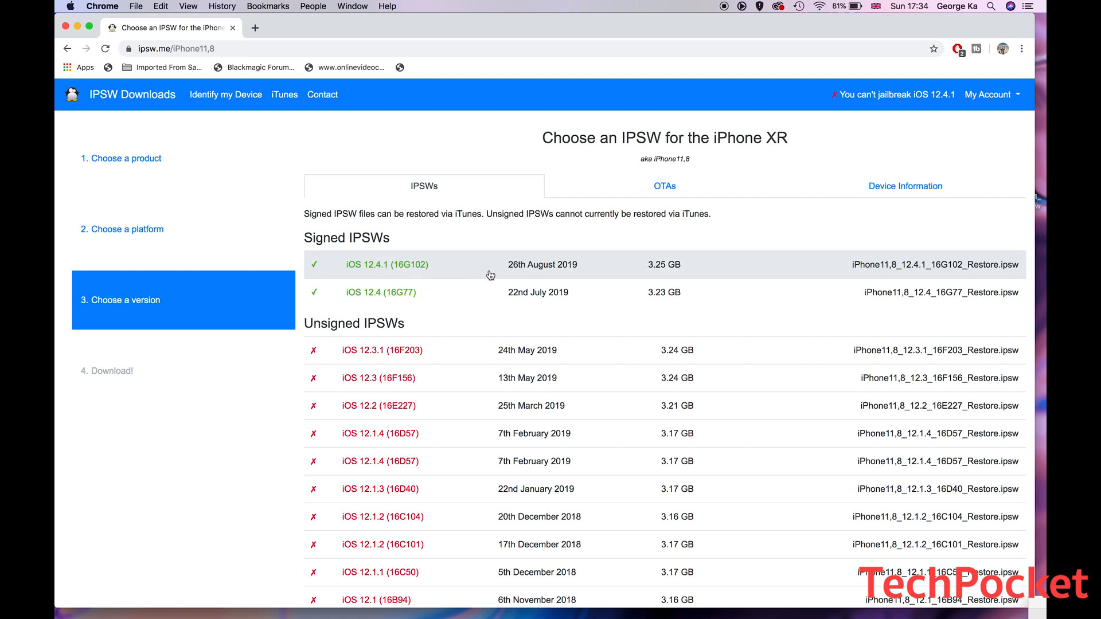
mouse_move(527, 266)
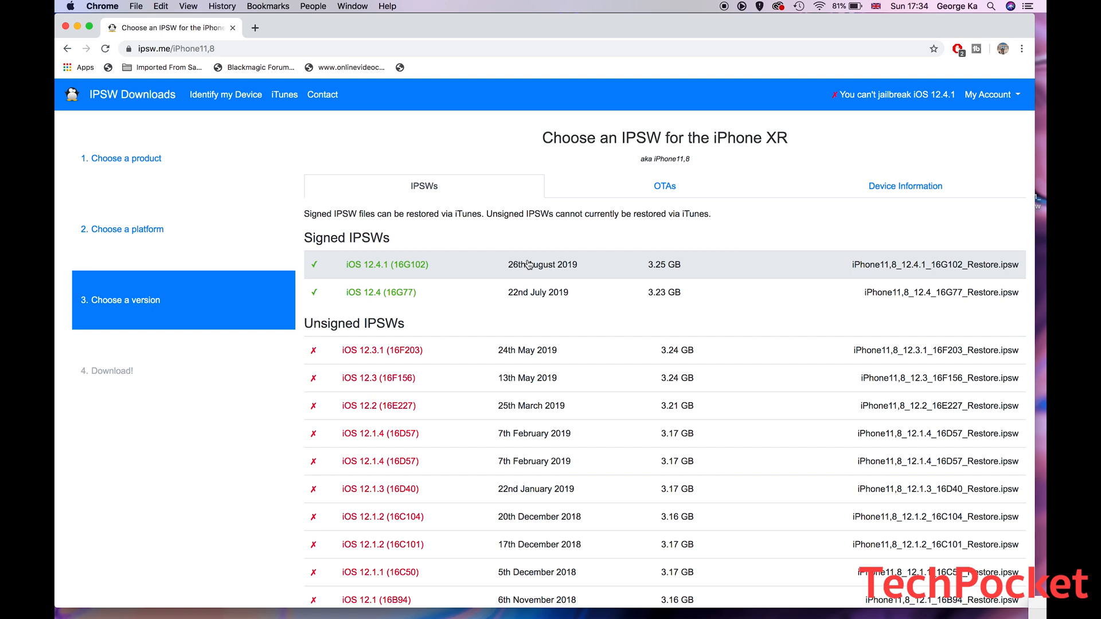
mouse_move(520, 297)
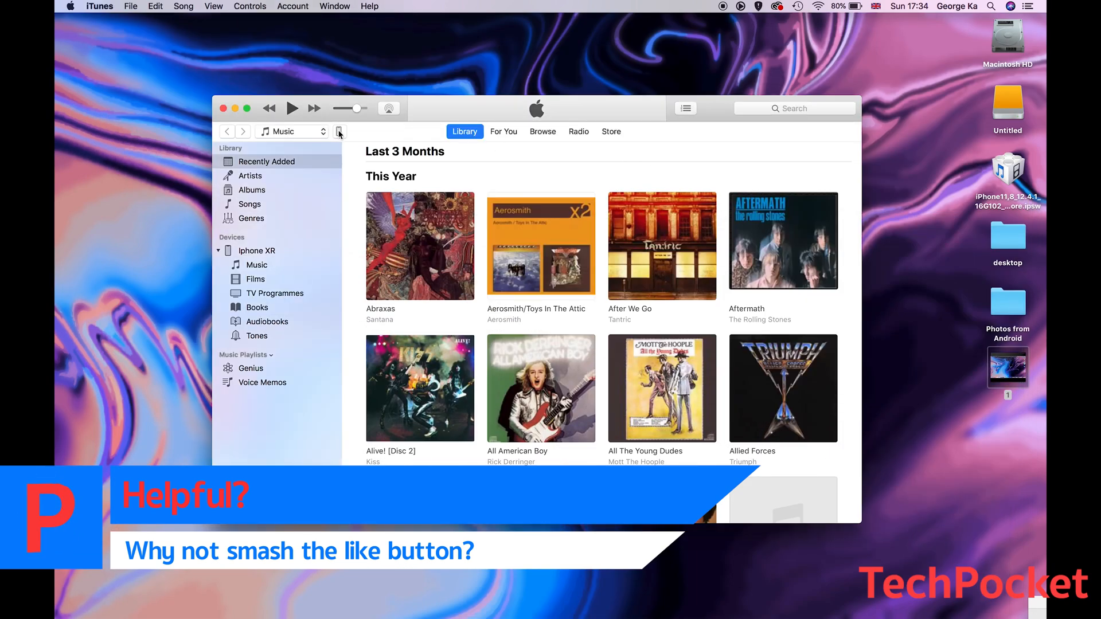
Open the iPhone XR summary and Option-click Restore iPhone to choose a firmware file
left_click(339, 132)
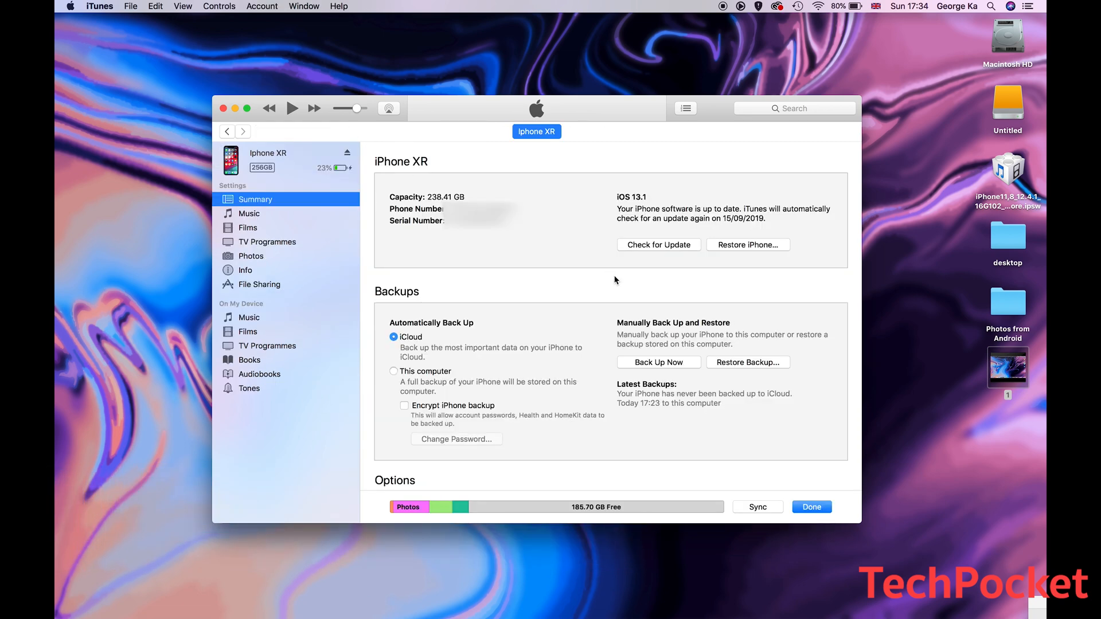
mouse_move(738, 303)
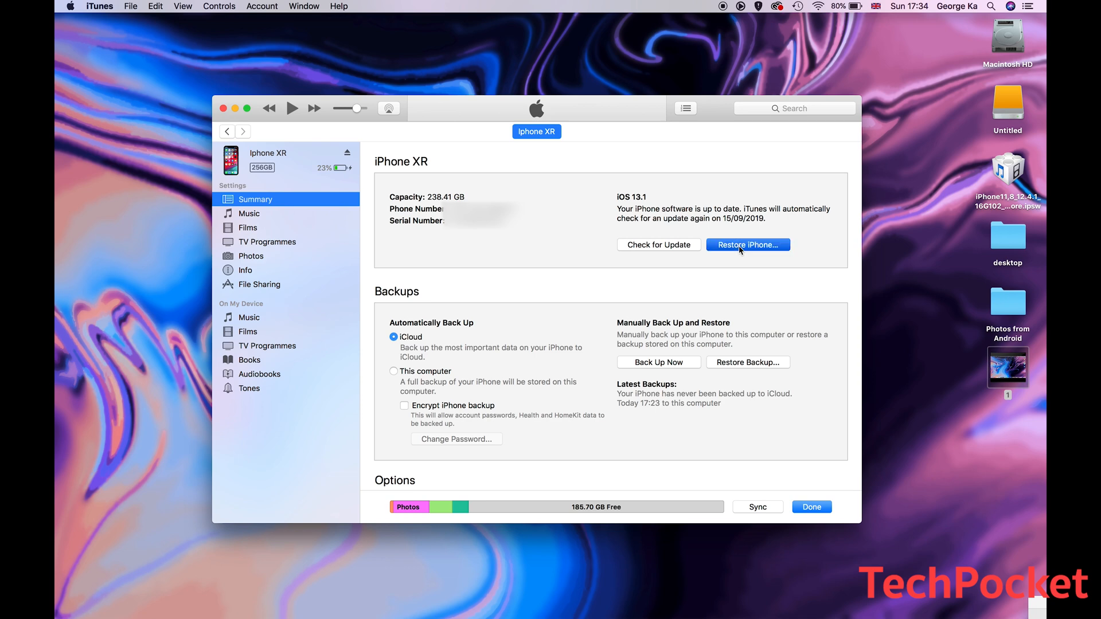
left_click(748, 245)
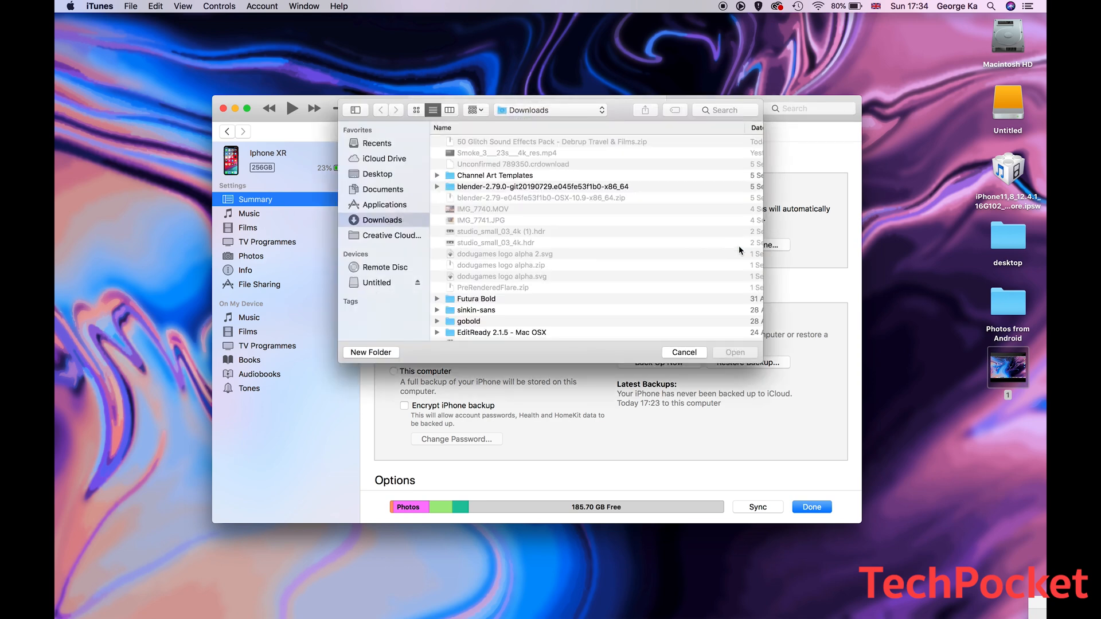
mouse_move(969, 171)
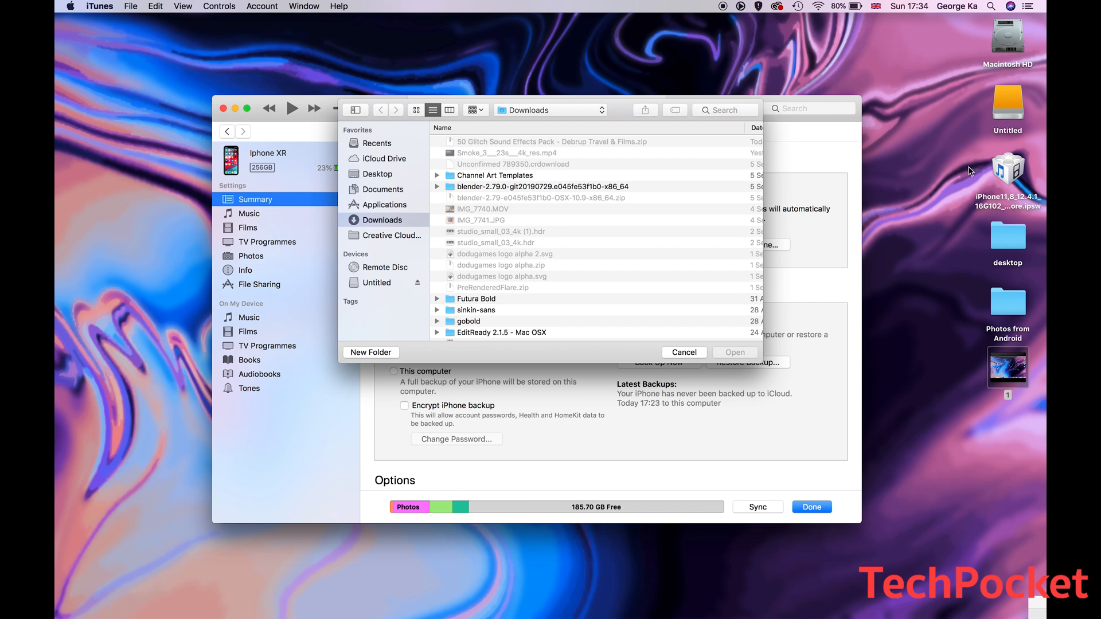
mouse_move(1014, 208)
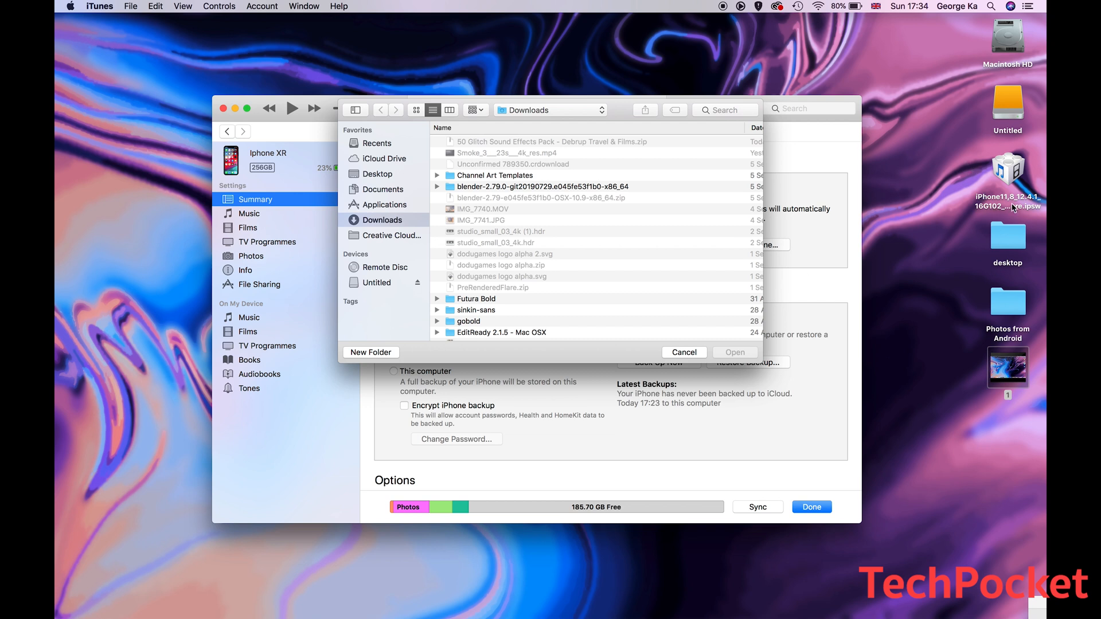
Select iPhone11,8_12.4.1_16G102_Restore.ipsw and confirm the erase-and-restore to iOS 12.4.1
left_click(378, 173)
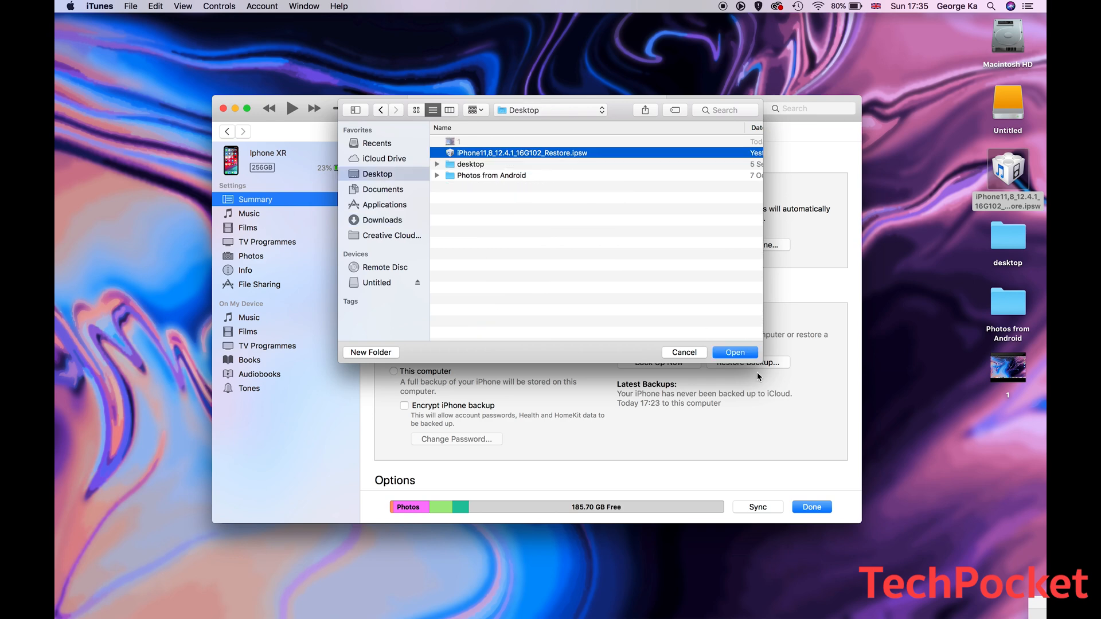
left_click(734, 351)
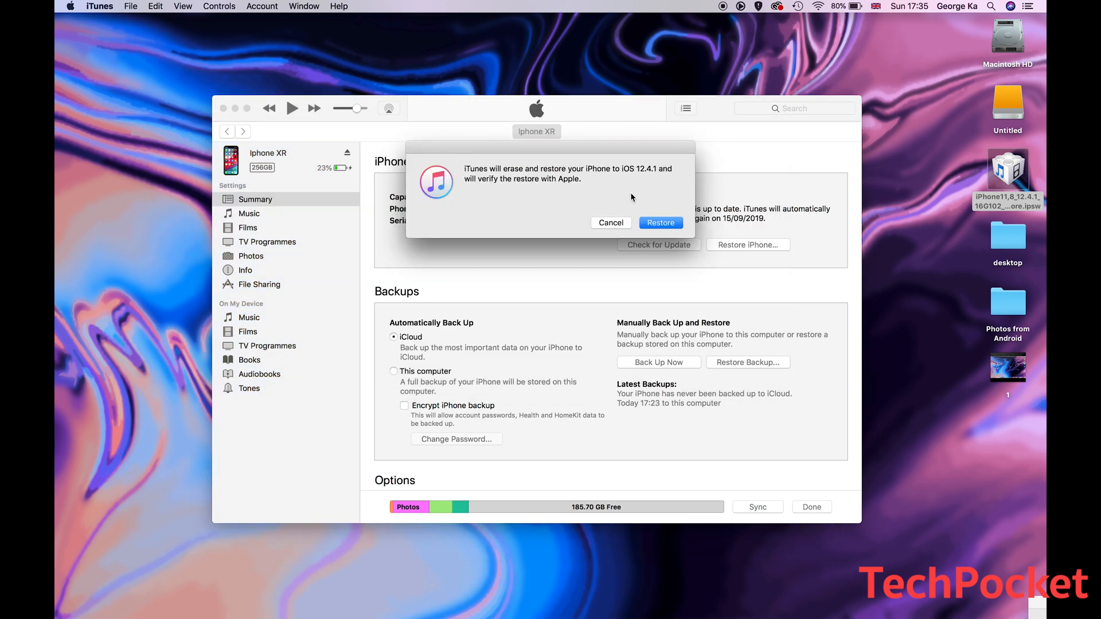
mouse_move(462, 172)
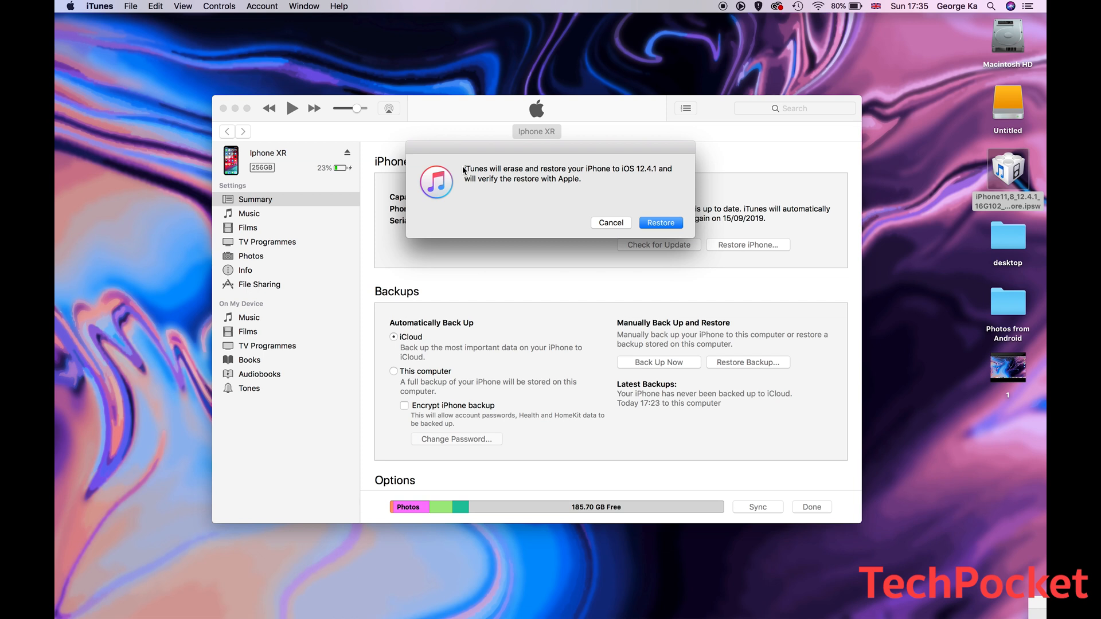
left_click(660, 222)
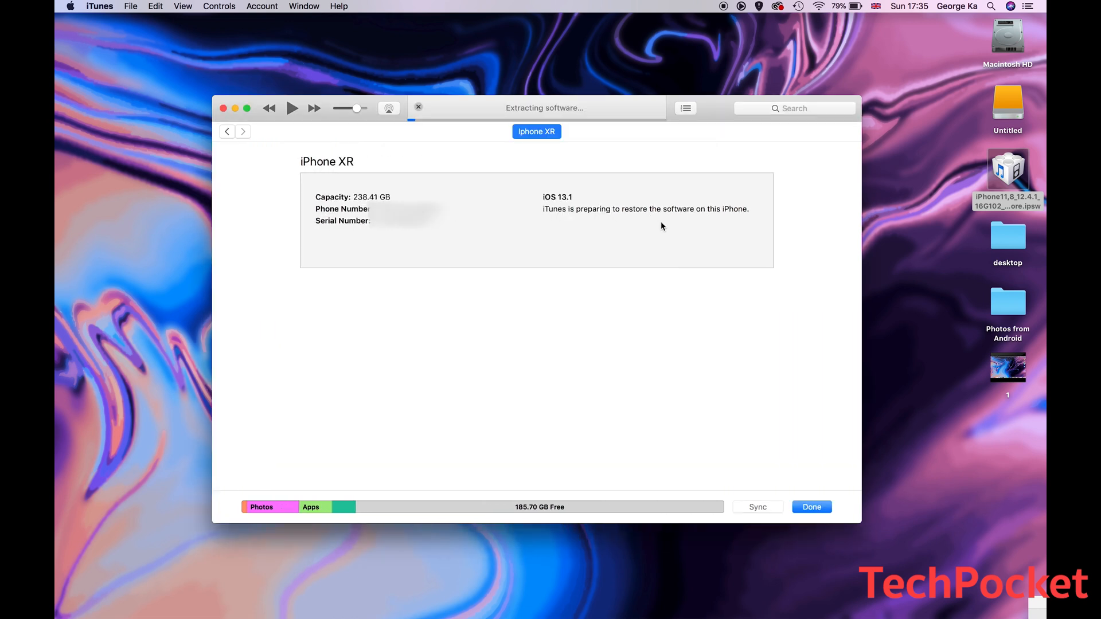